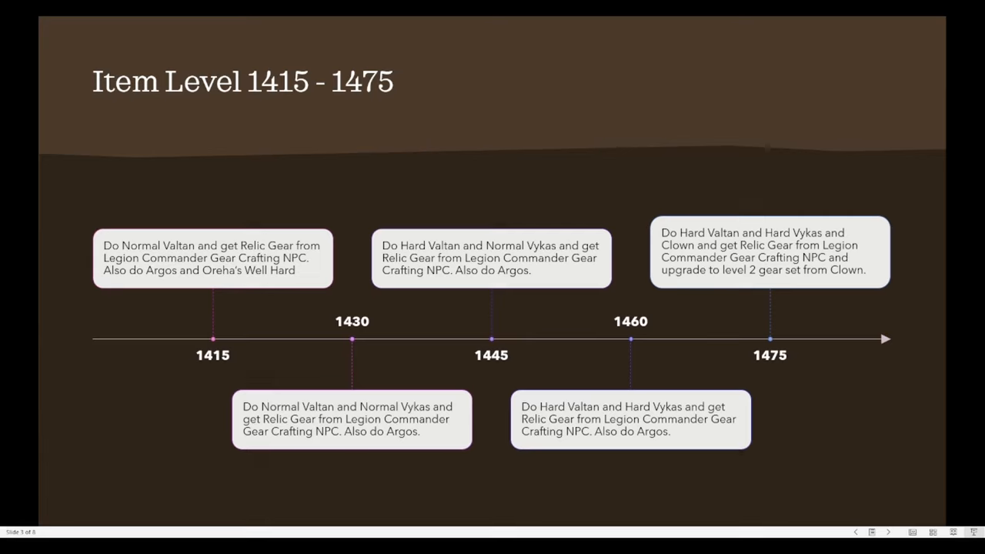
mouse_move(335, 240)
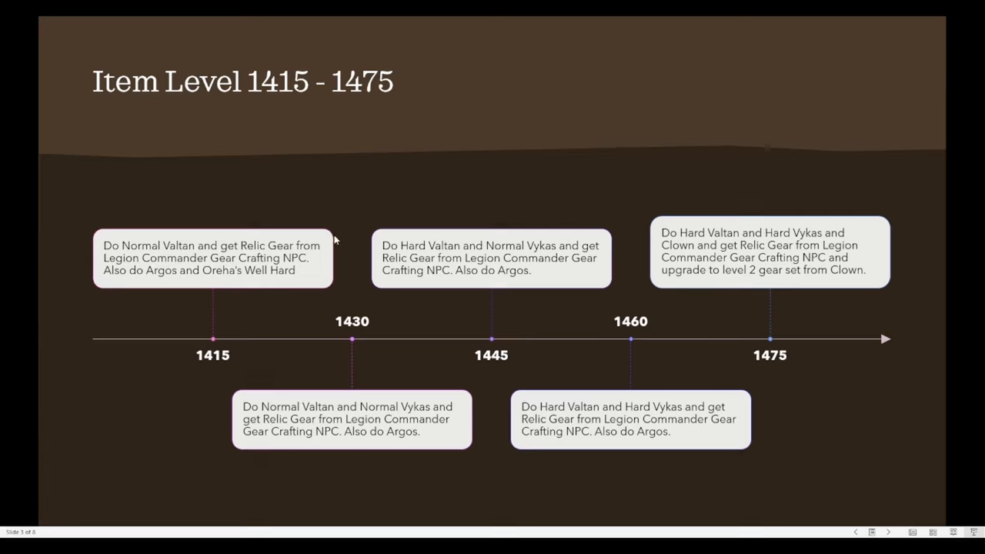
mouse_move(333, 304)
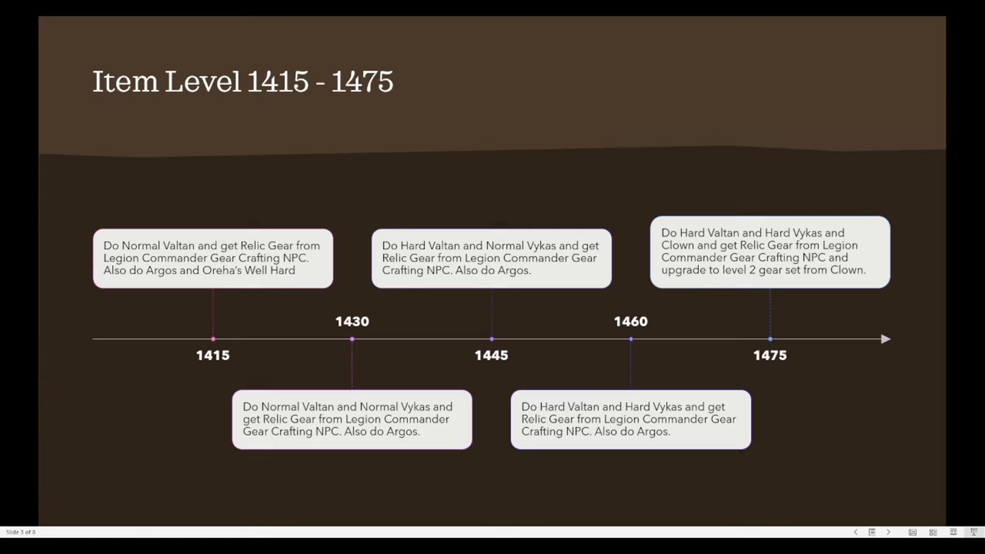
mouse_move(671, 433)
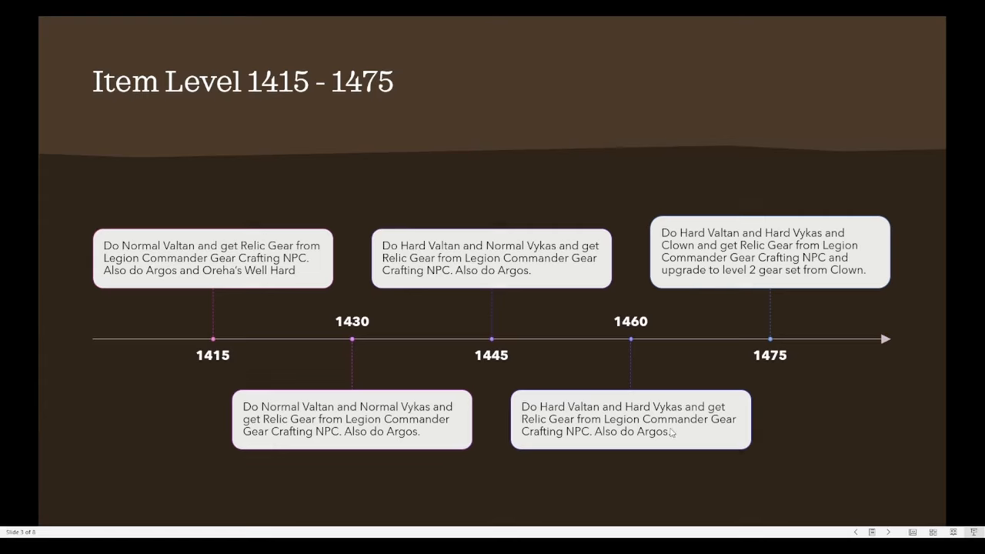
mouse_move(266, 302)
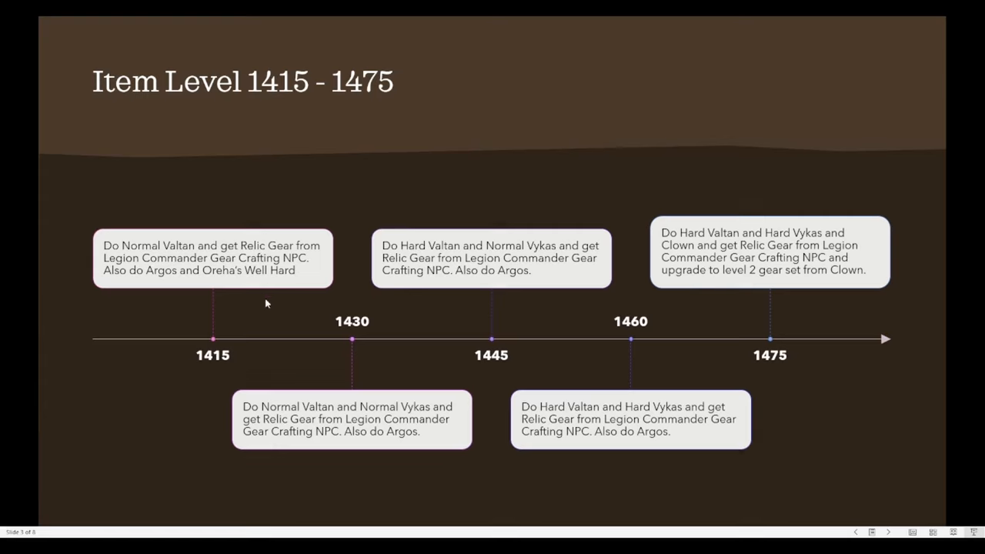
mouse_move(334, 290)
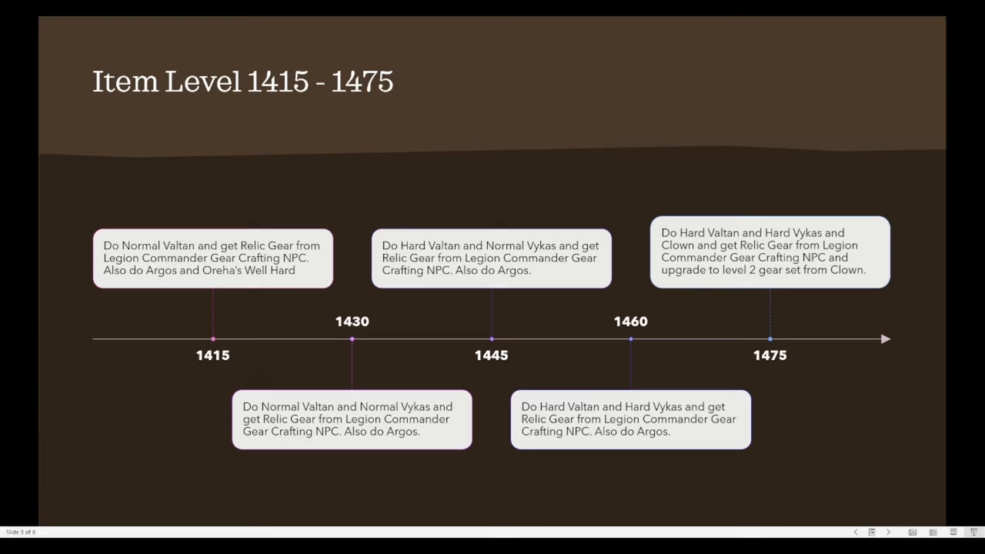
mouse_move(468, 352)
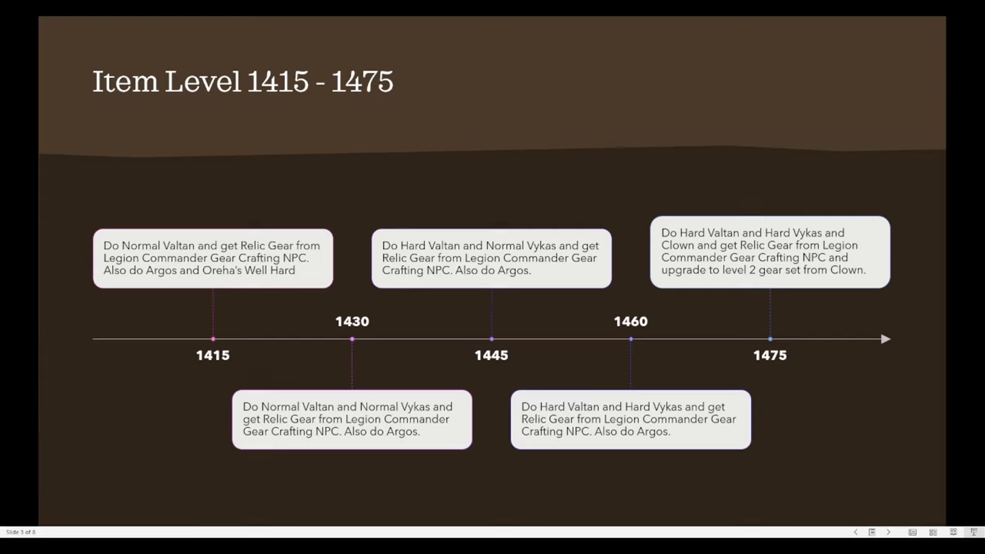
mouse_move(377, 323)
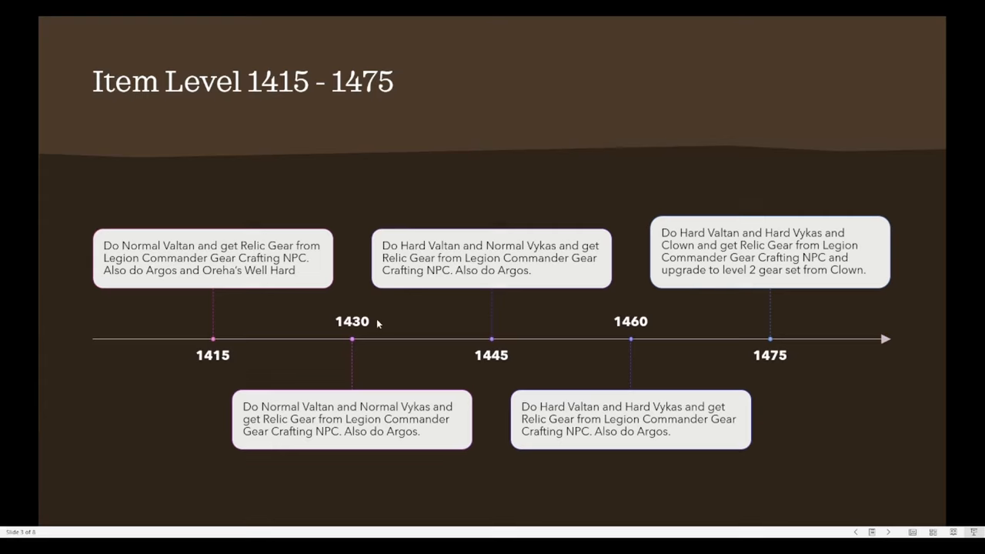
mouse_move(496, 335)
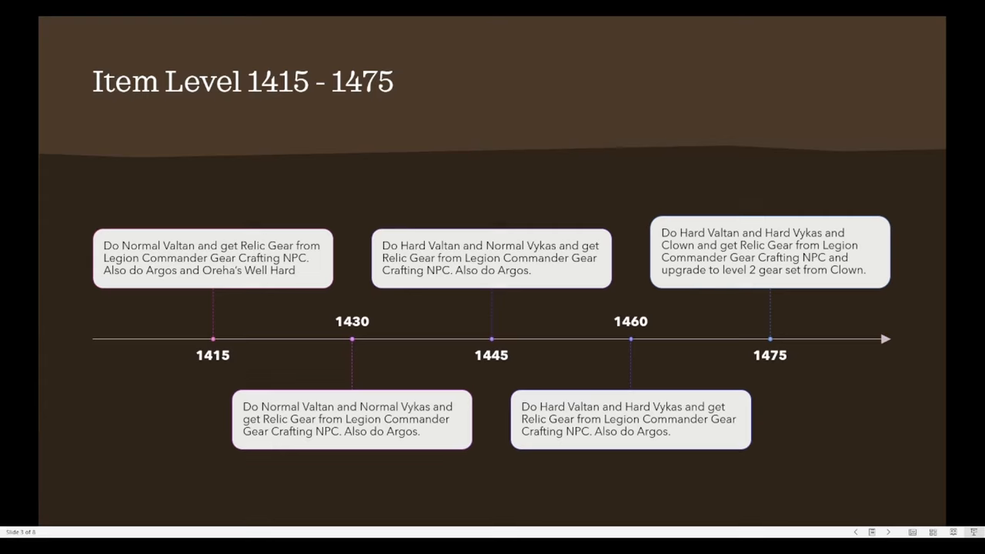
mouse_move(593, 345)
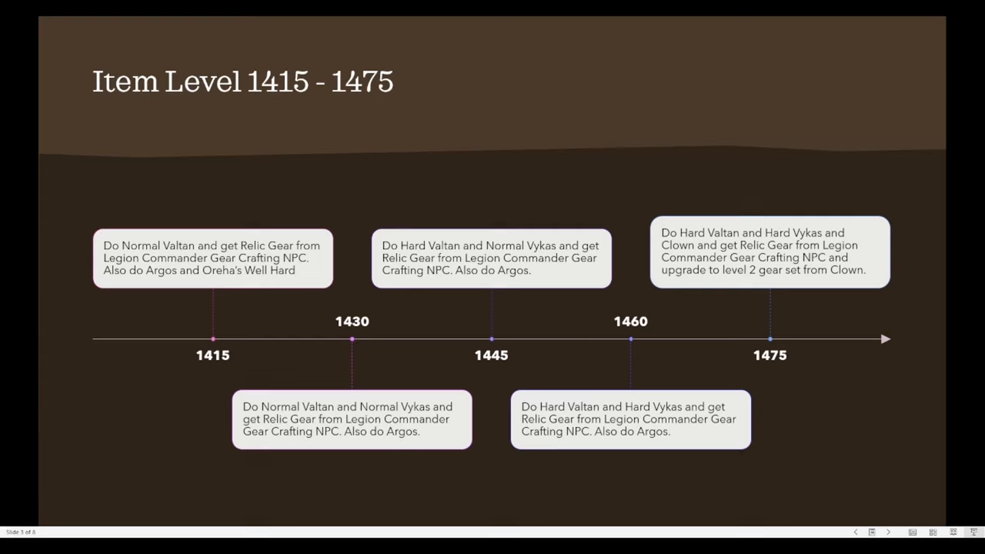
mouse_move(271, 326)
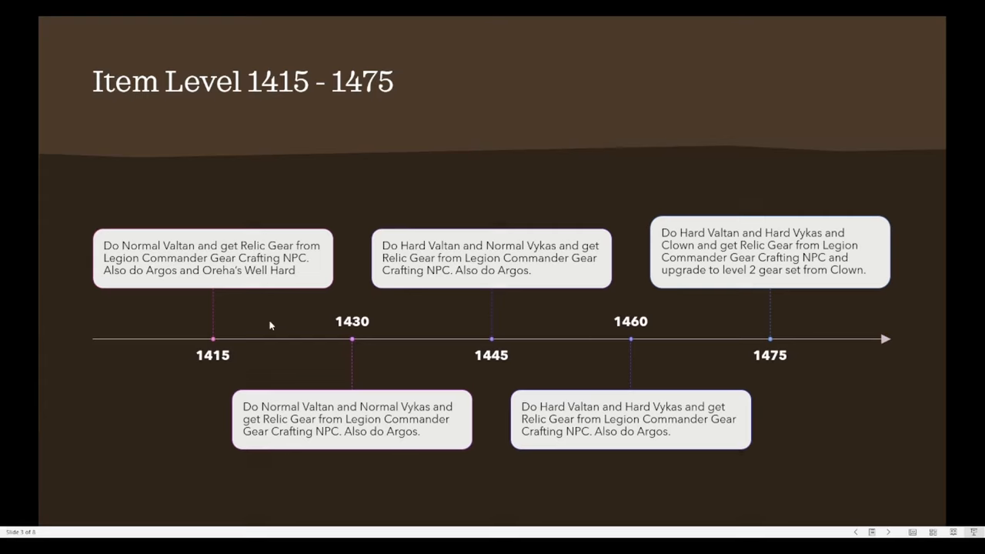
mouse_move(542, 360)
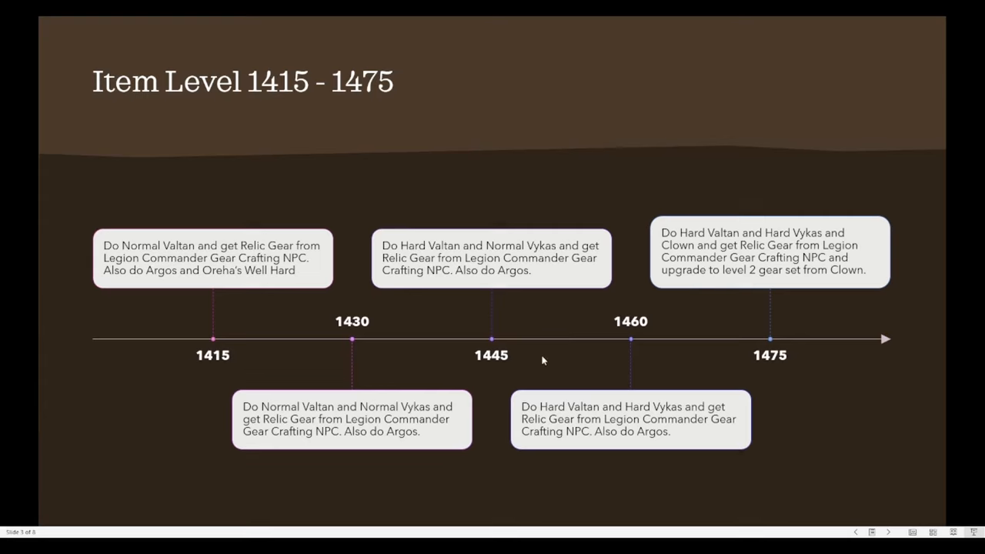
mouse_move(630, 357)
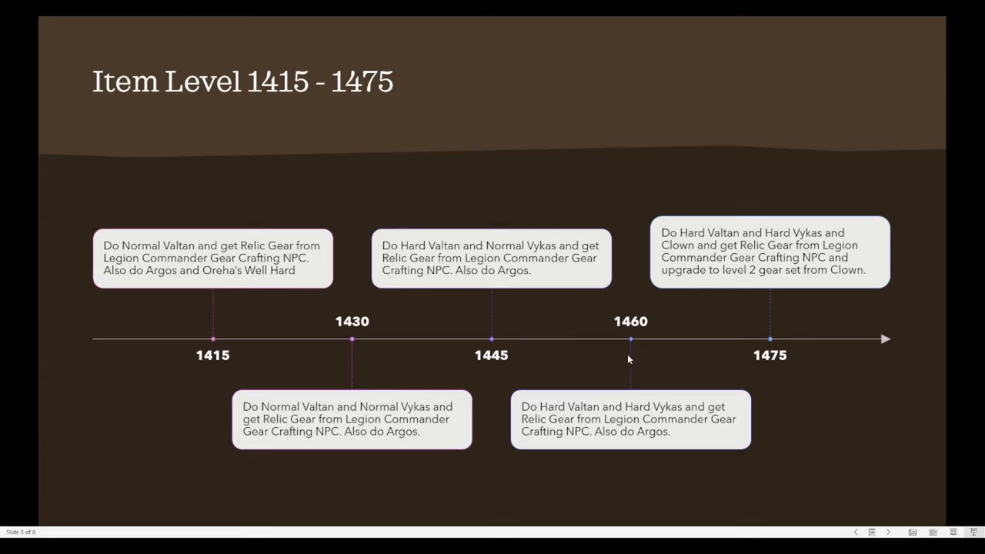
mouse_move(782, 351)
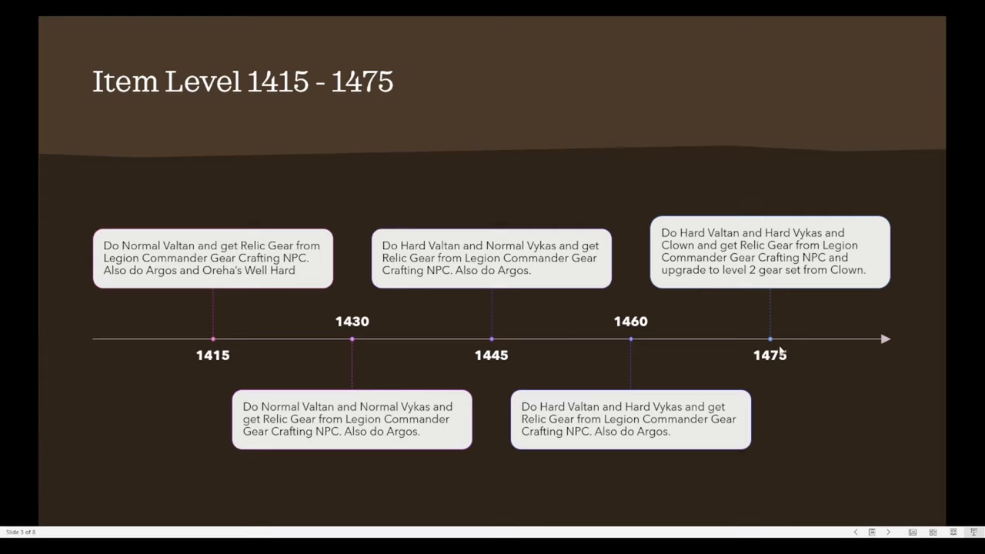
mouse_move(792, 363)
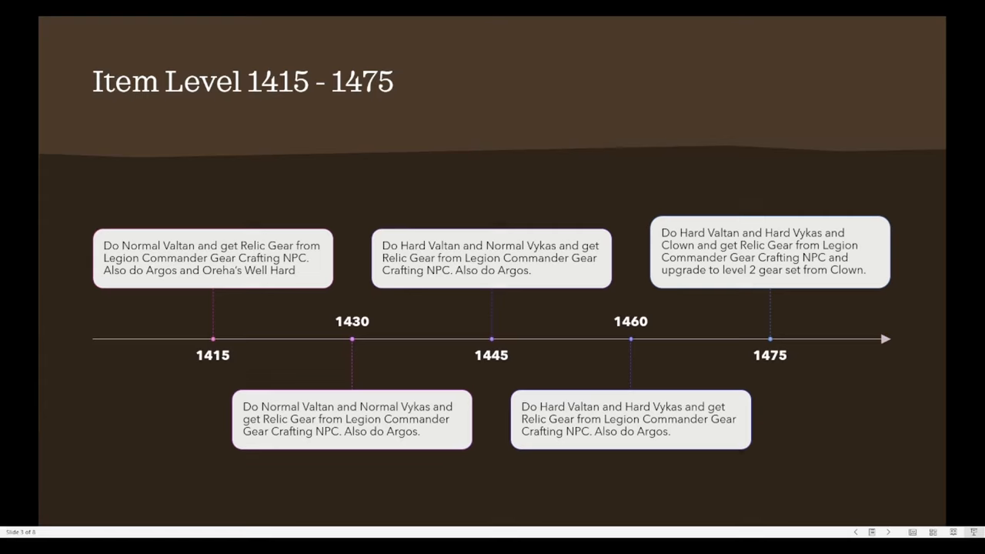
mouse_move(966, 368)
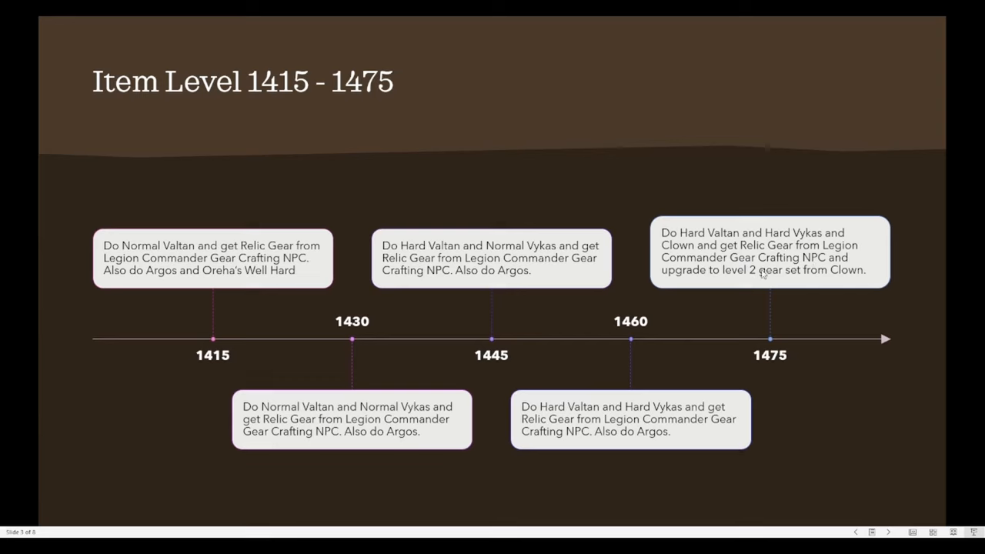
mouse_move(745, 283)
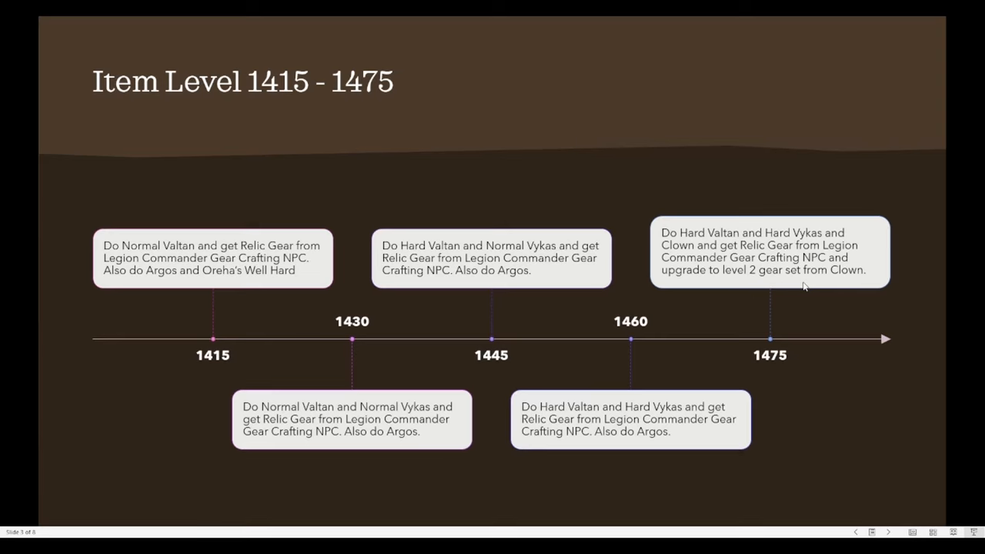
mouse_move(788, 305)
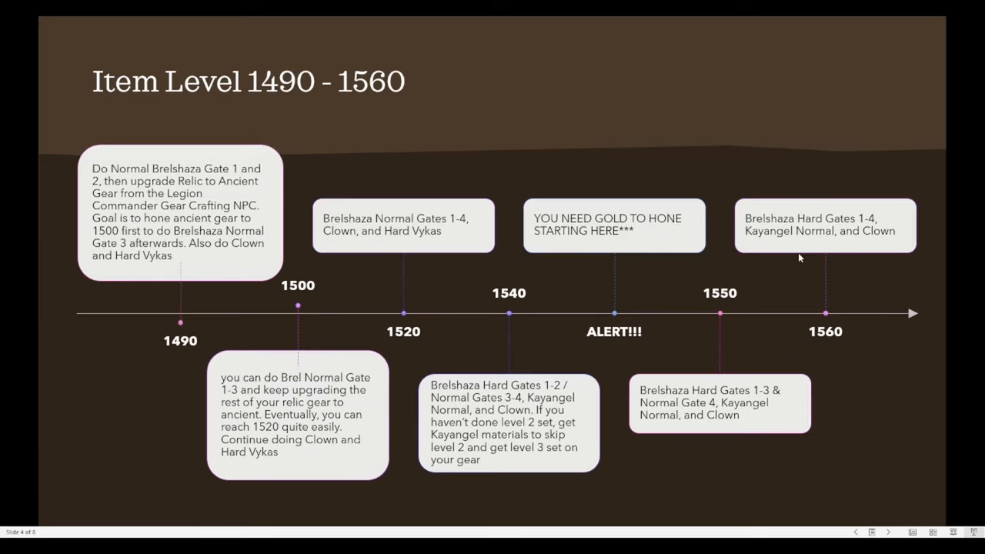
mouse_move(791, 255)
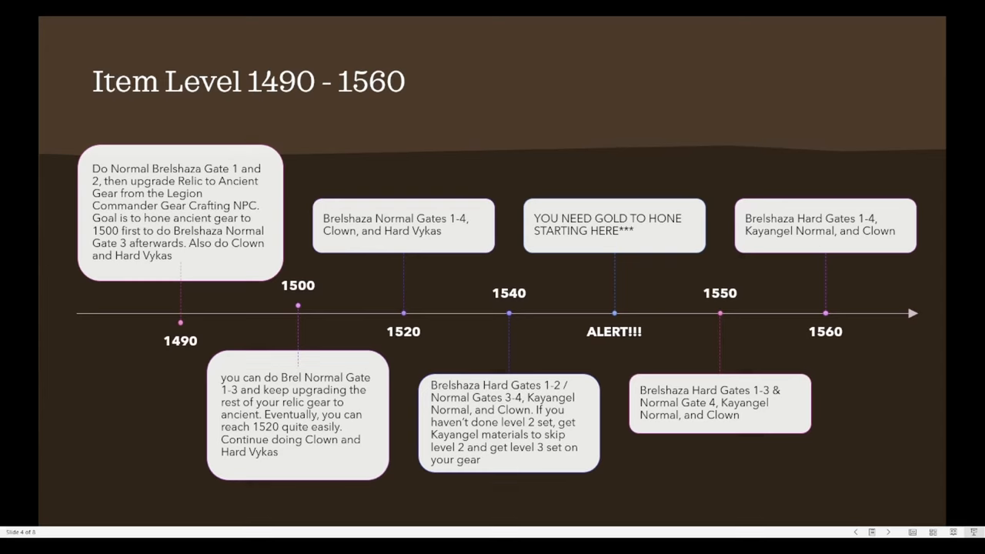
mouse_move(286, 193)
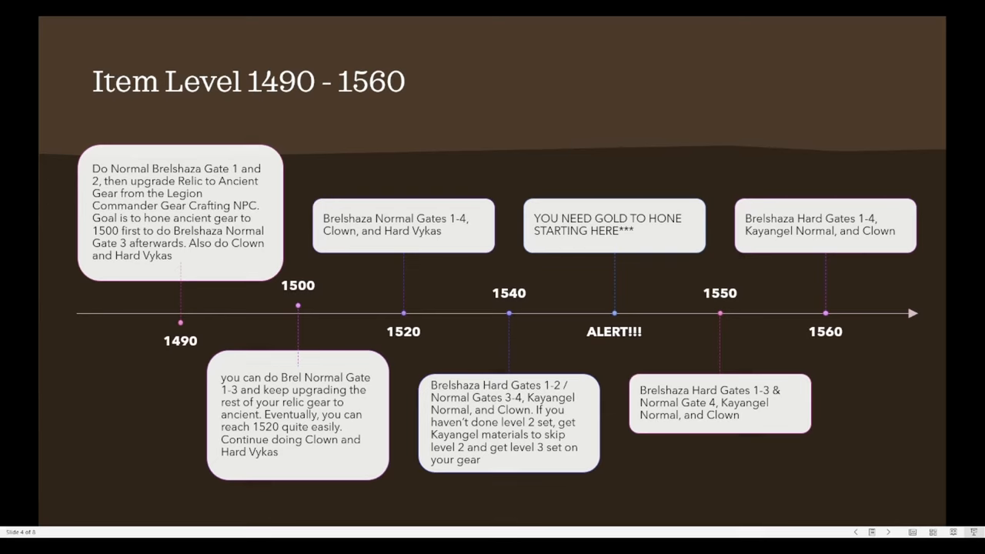
mouse_move(293, 308)
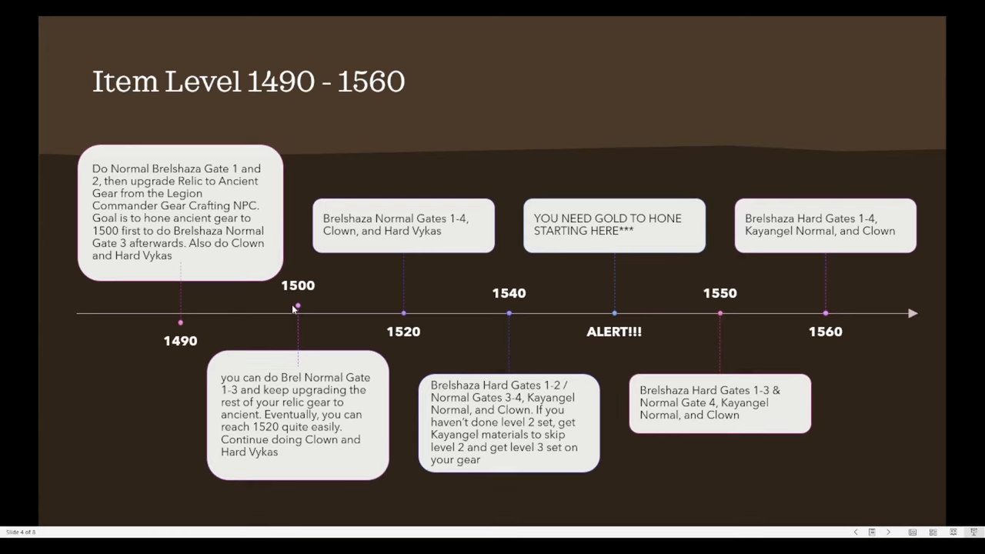
mouse_move(292, 307)
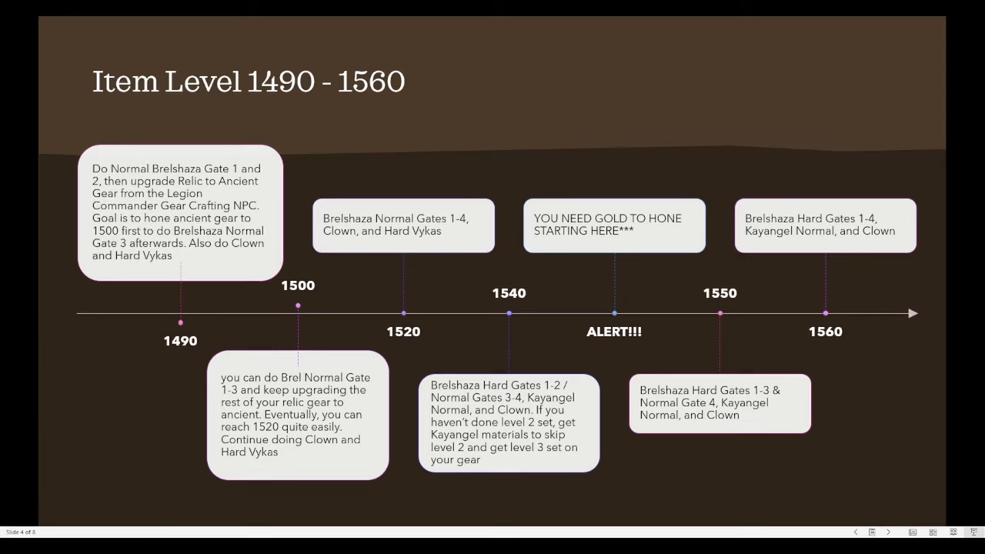
mouse_move(429, 314)
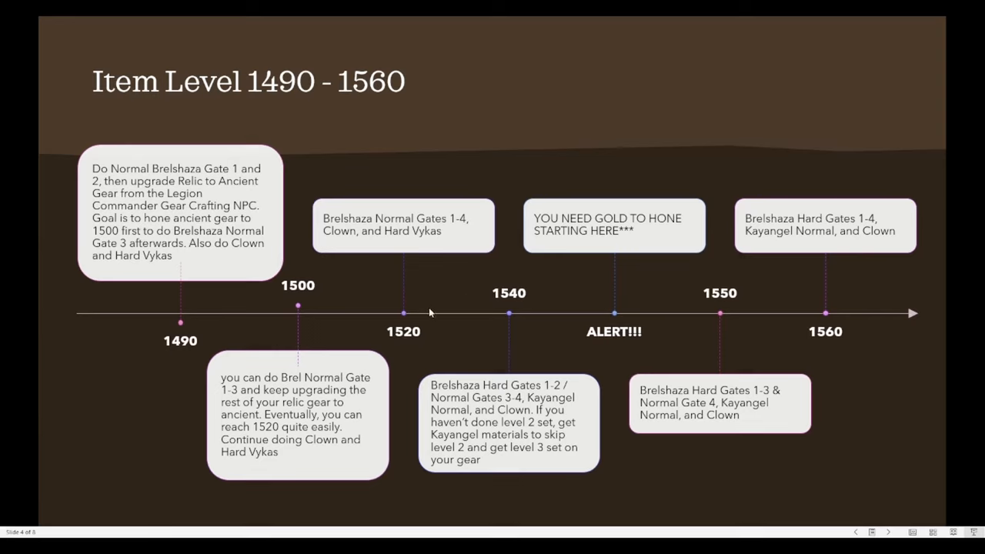
mouse_move(422, 286)
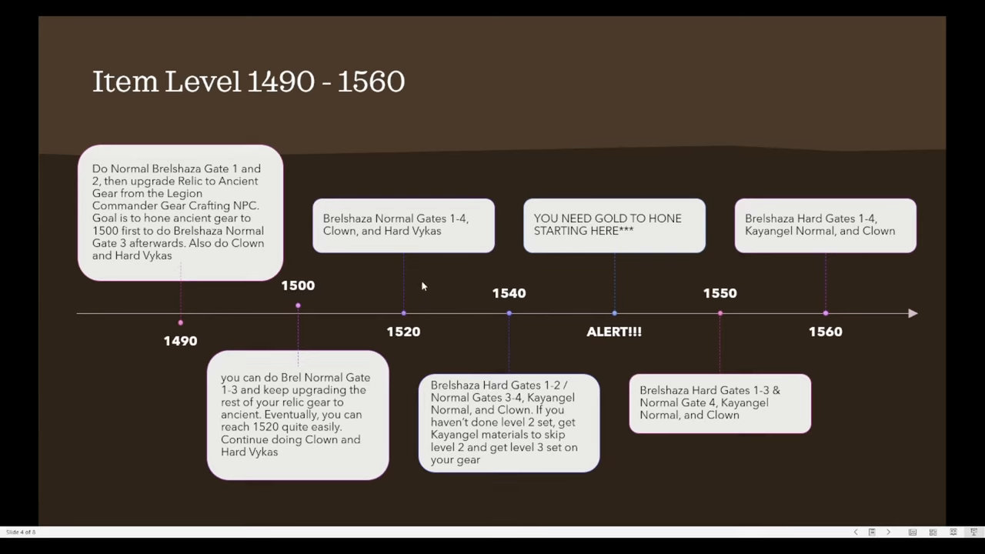
mouse_move(412, 265)
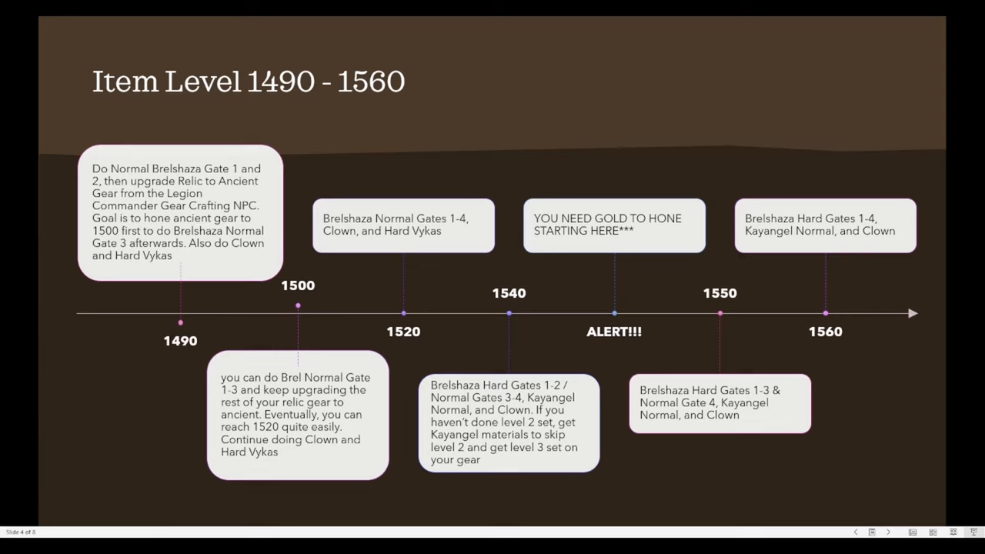
mouse_move(703, 453)
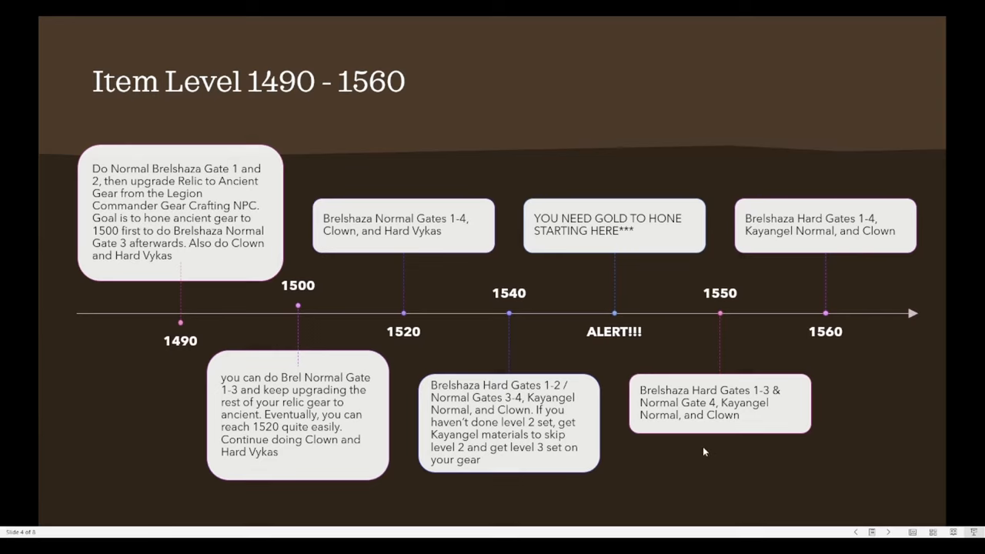
mouse_move(678, 449)
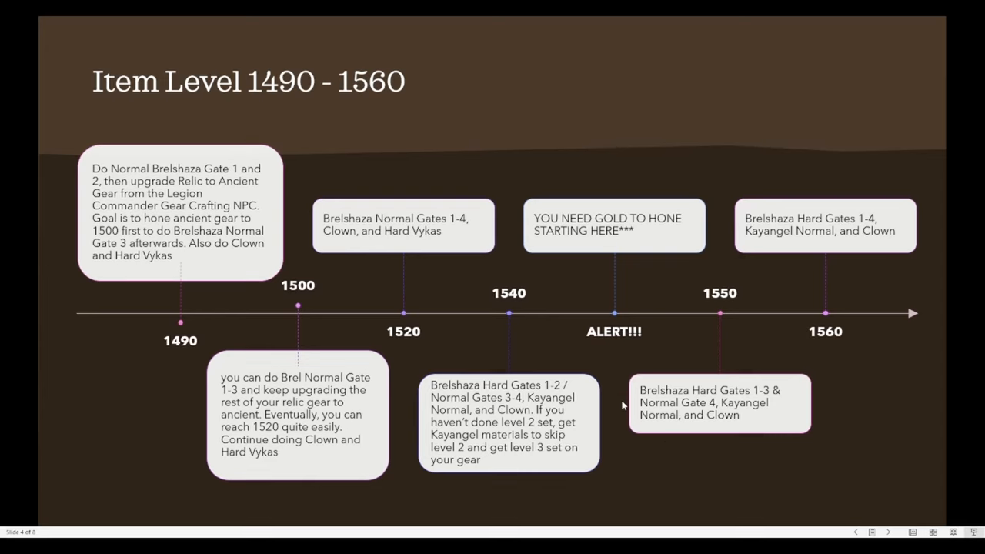
mouse_move(660, 383)
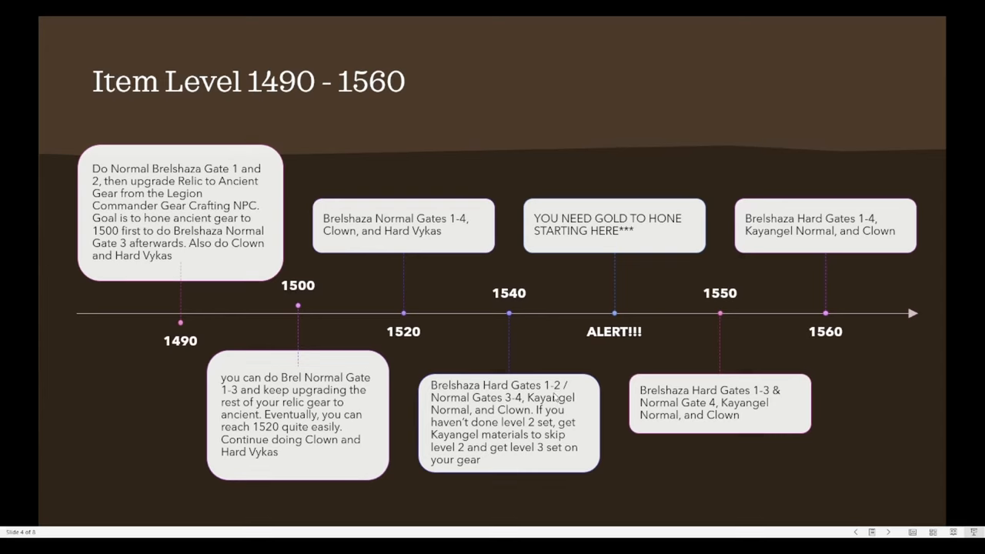
mouse_move(531, 408)
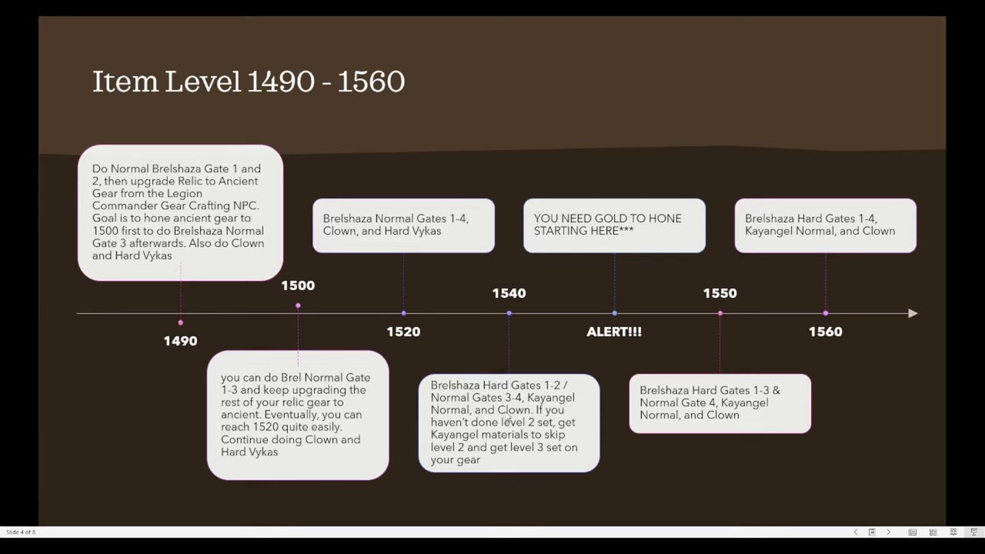
mouse_move(567, 184)
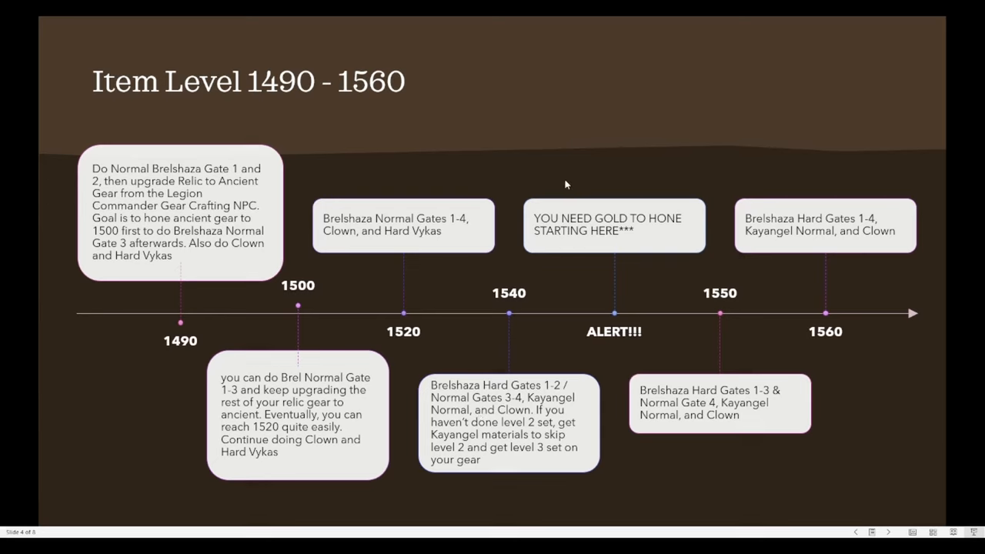
mouse_move(616, 294)
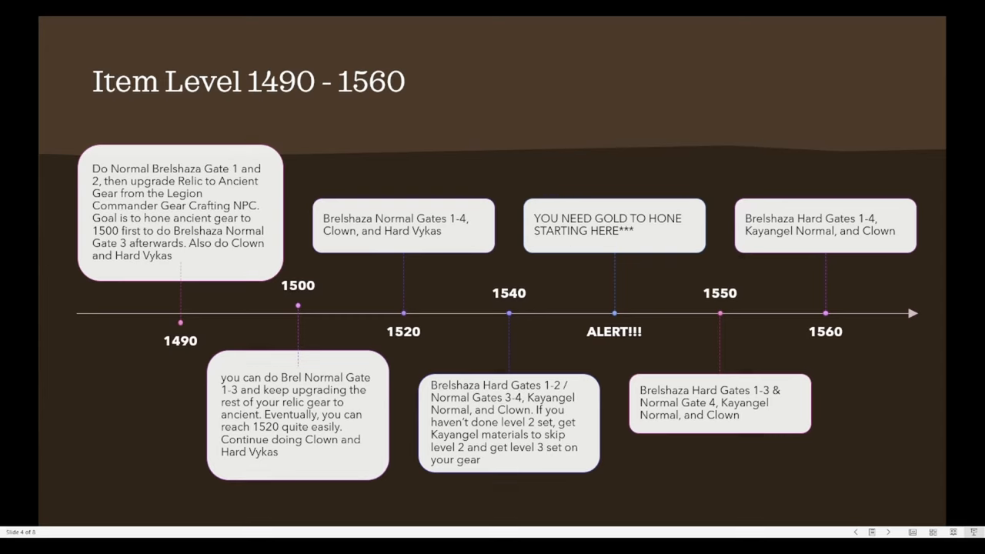
mouse_move(766, 400)
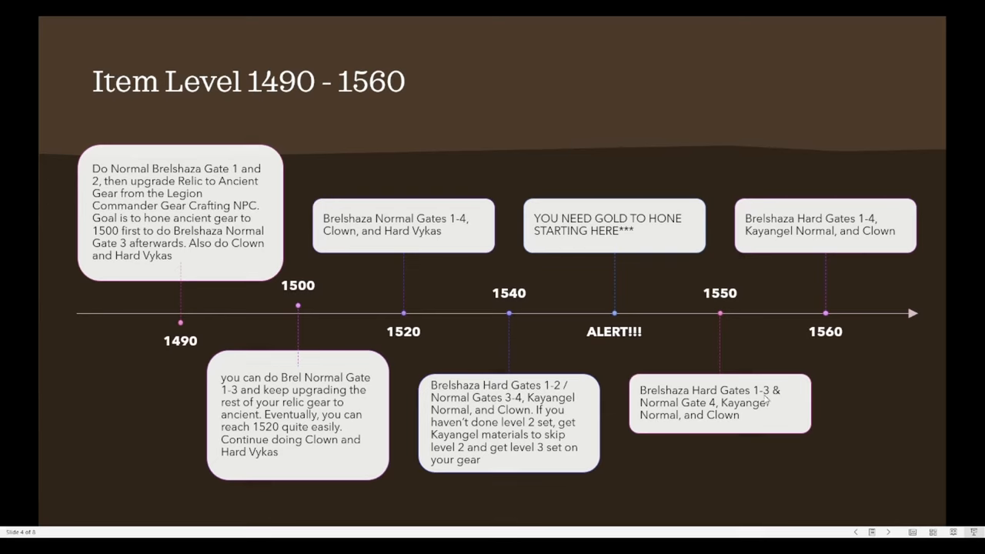
mouse_move(768, 420)
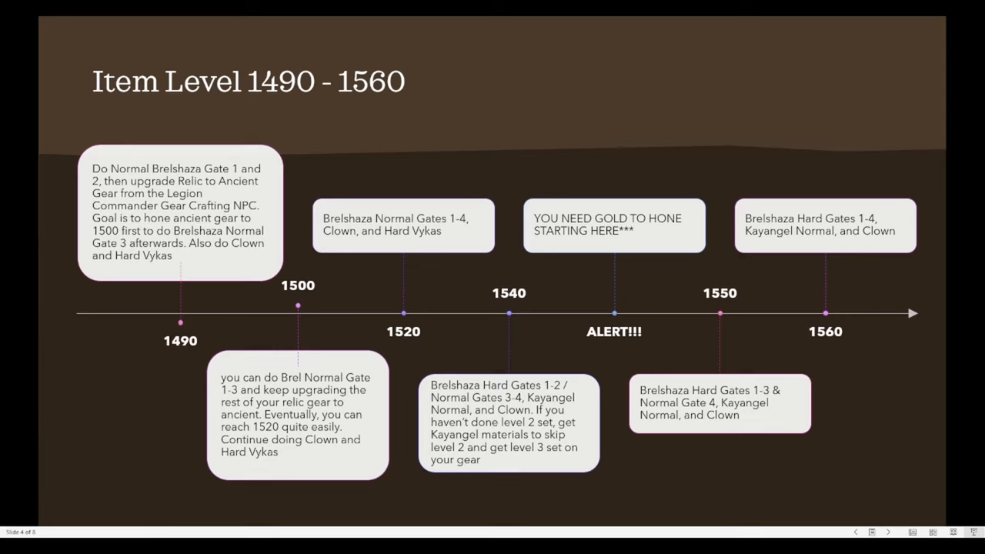
mouse_move(943, 268)
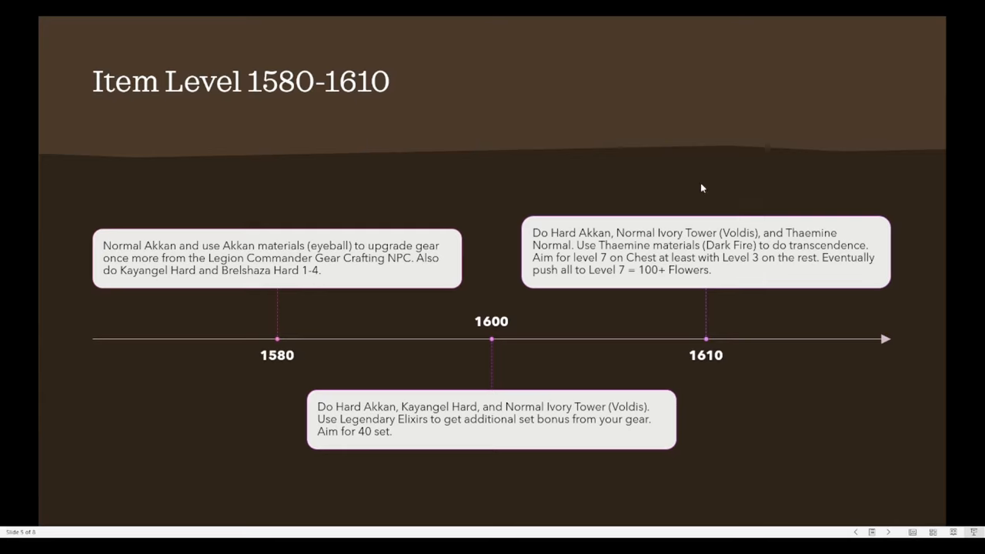
mouse_move(298, 244)
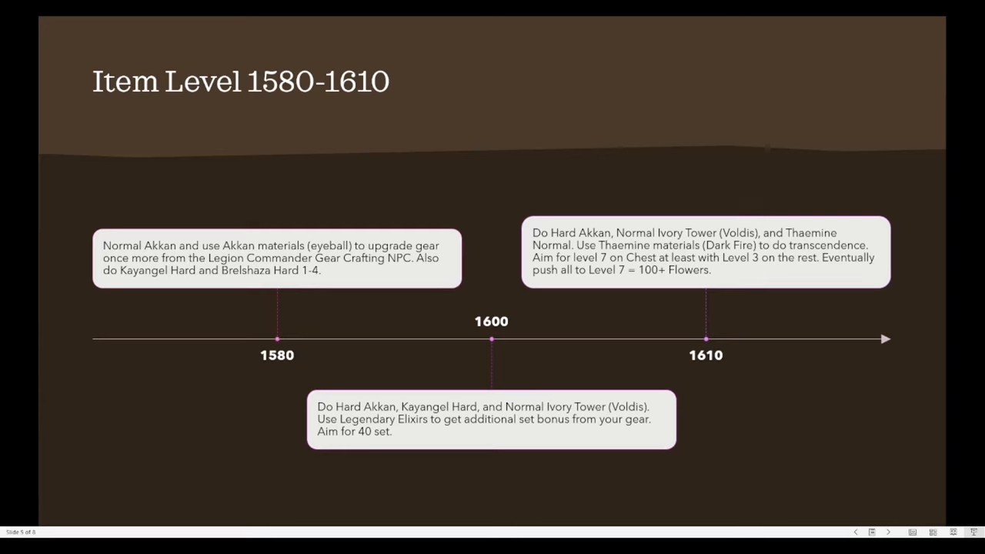
mouse_move(723, 397)
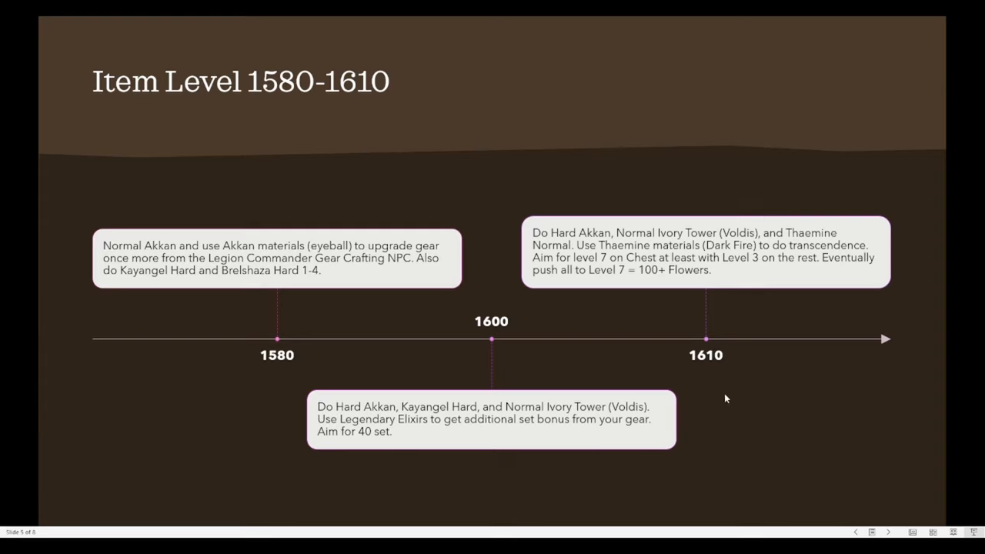